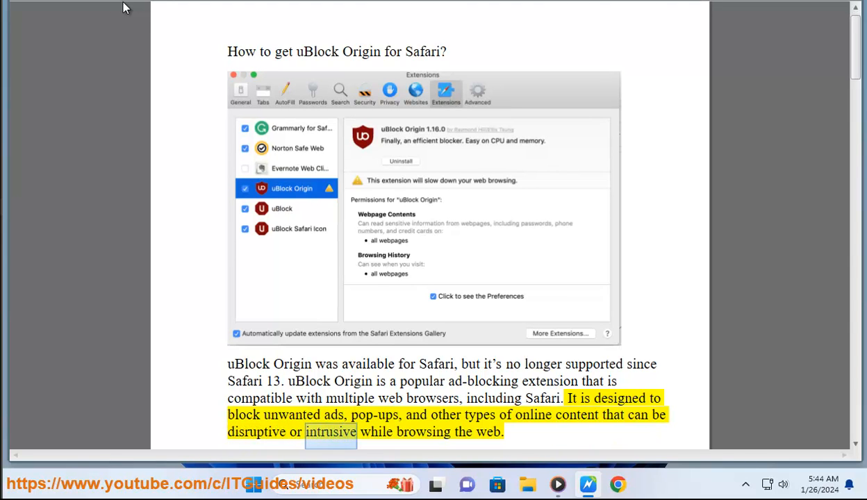
Scroll along as the uBlock Origin for Safari introduction is read aloud
scroll("down", 3)
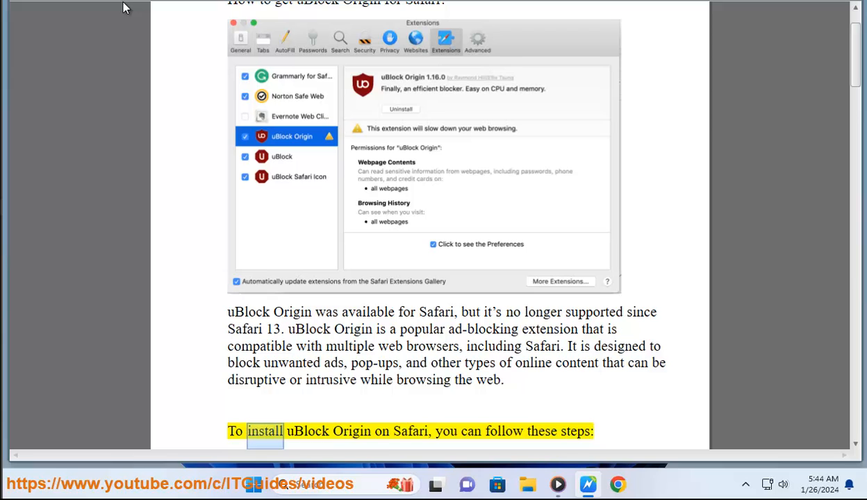
double_click(502, 431)
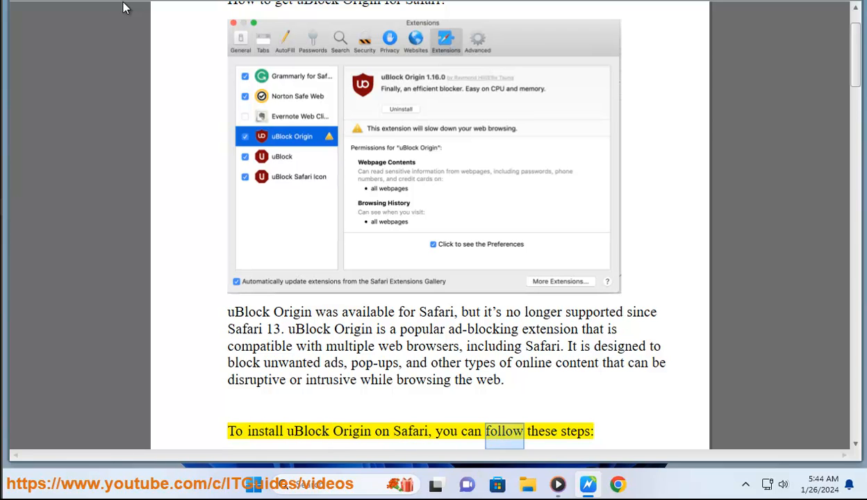
scroll("down", 3)
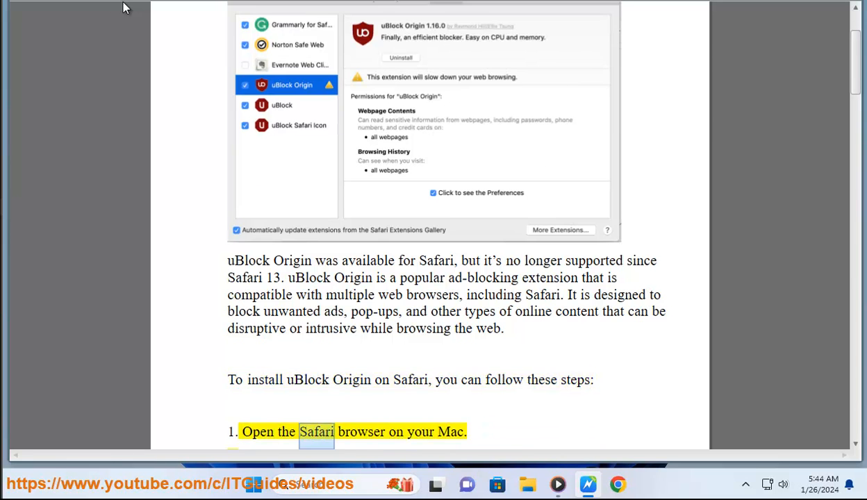
scroll("down", 3)
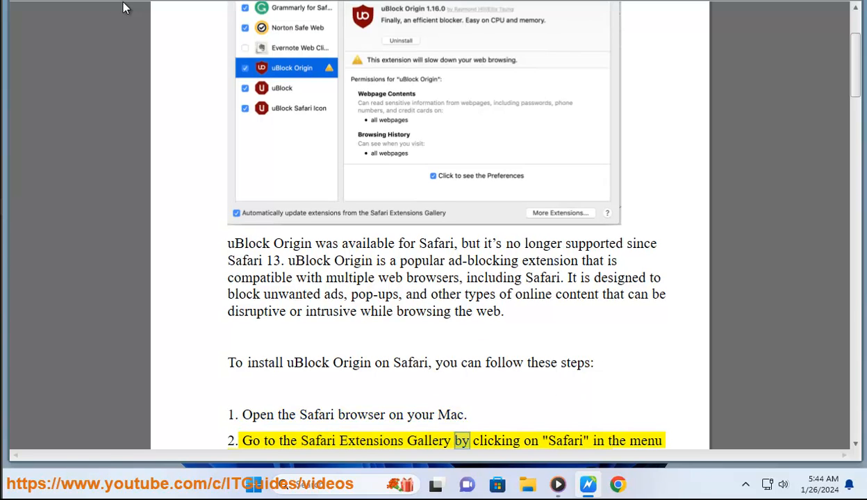
scroll("down", 3)
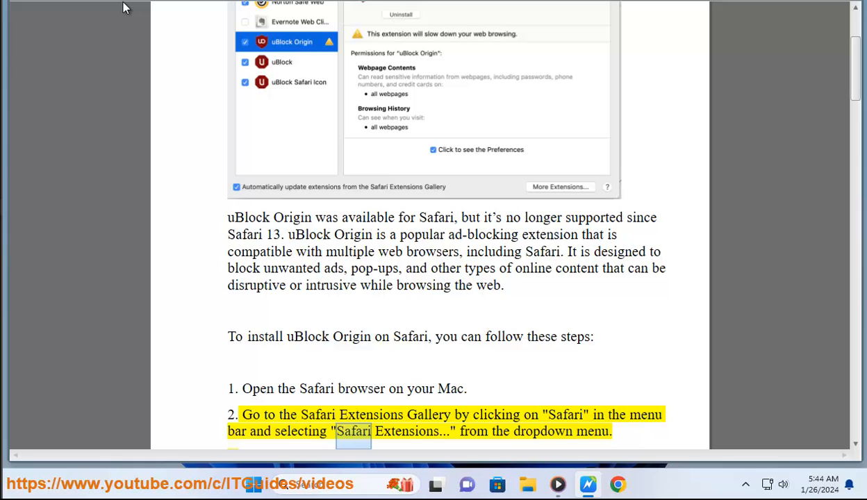
double_click(541, 432)
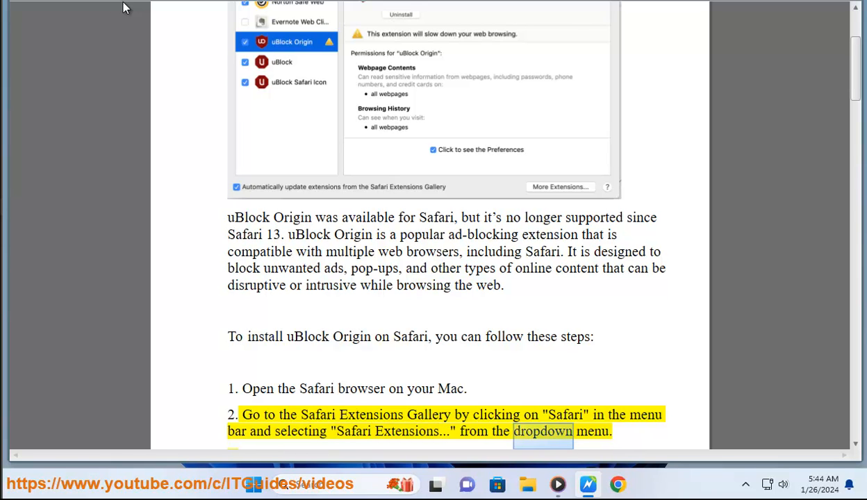
Keep scrolling while Safari installation steps 1–7 are highlighted and read aloud
scroll("down", 3)
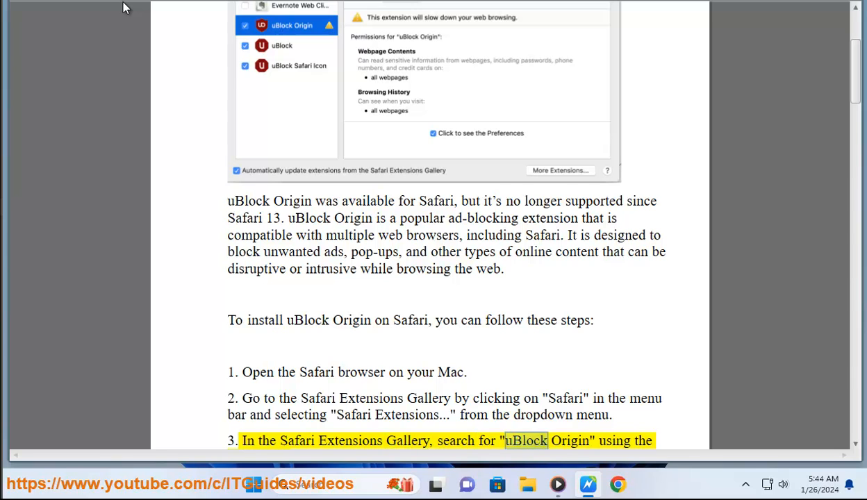
scroll("down", 3)
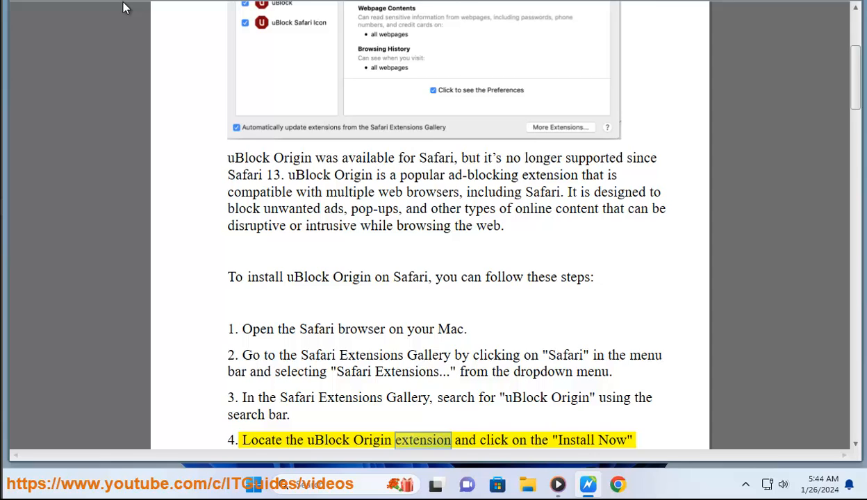
scroll("down", 3)
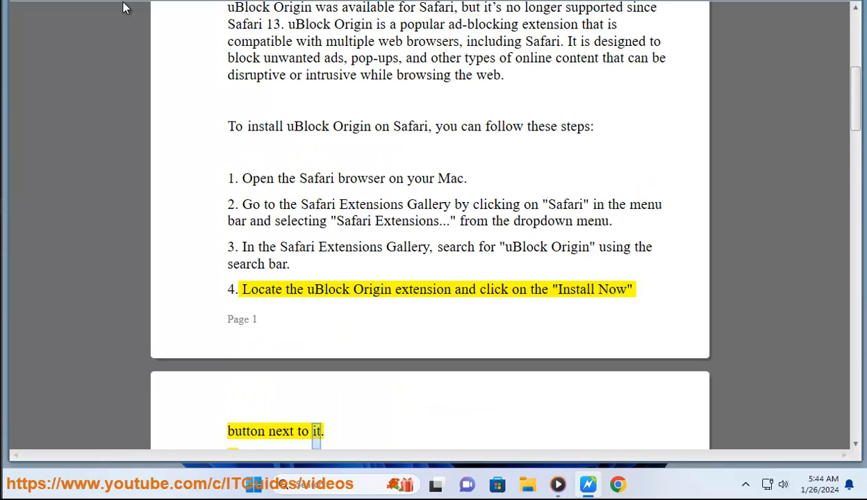
scroll("down", 3)
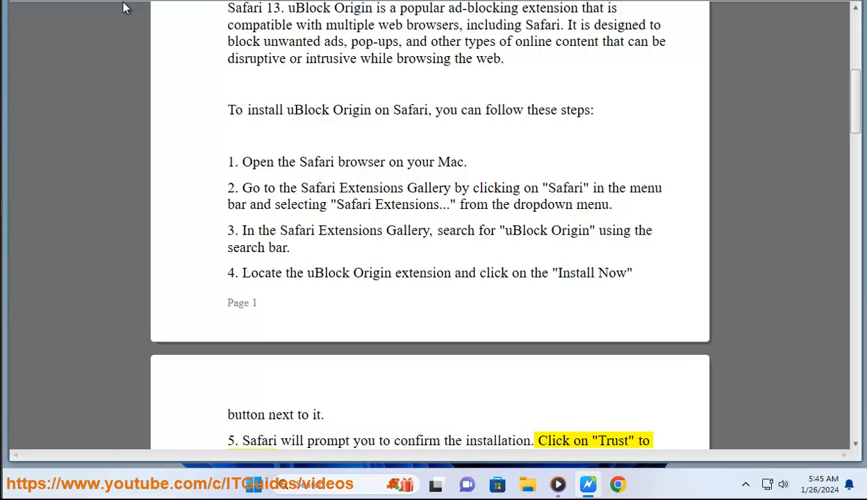
scroll("down", 3)
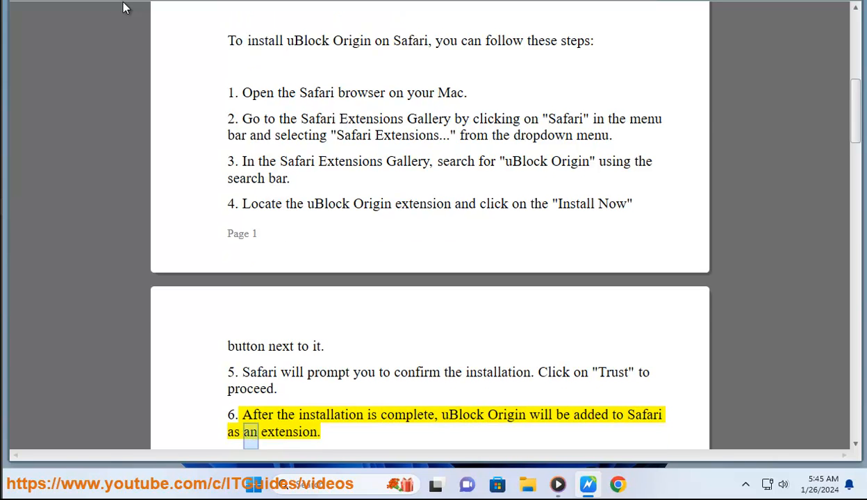
scroll("down", 3)
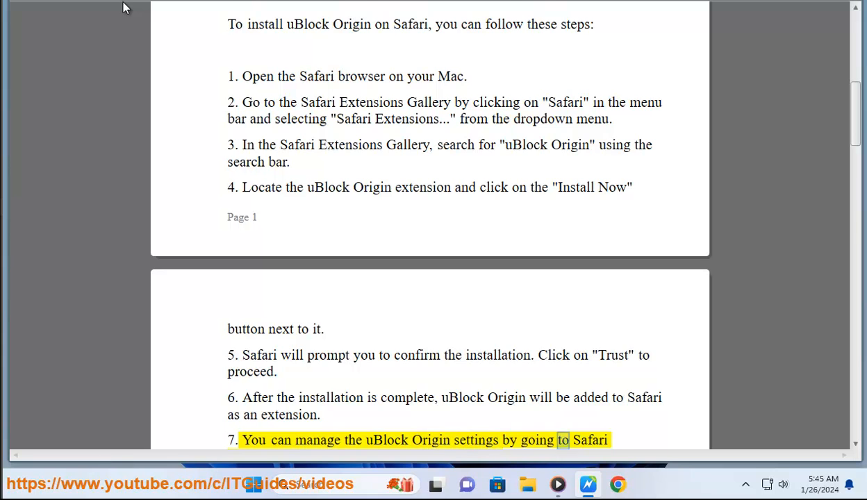
scroll("down", 3)
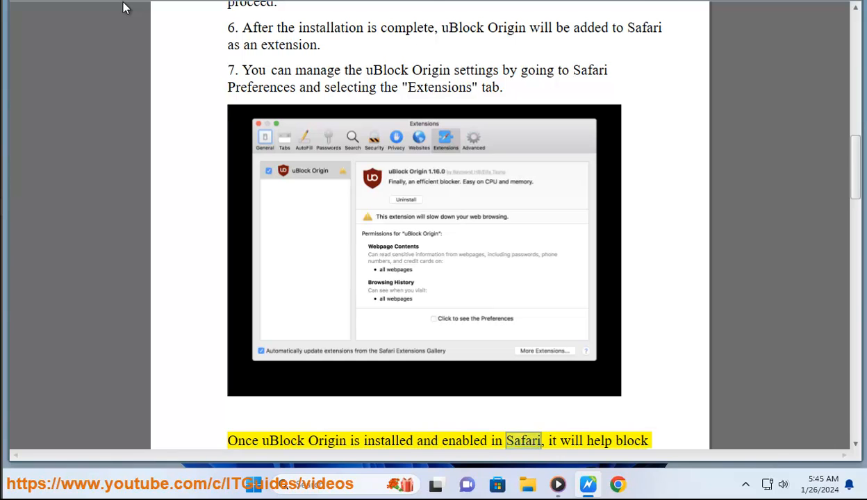
Scroll past the Extensions screenshot to the AdLock recommendation and its image while reading continues
scroll("down", 3)
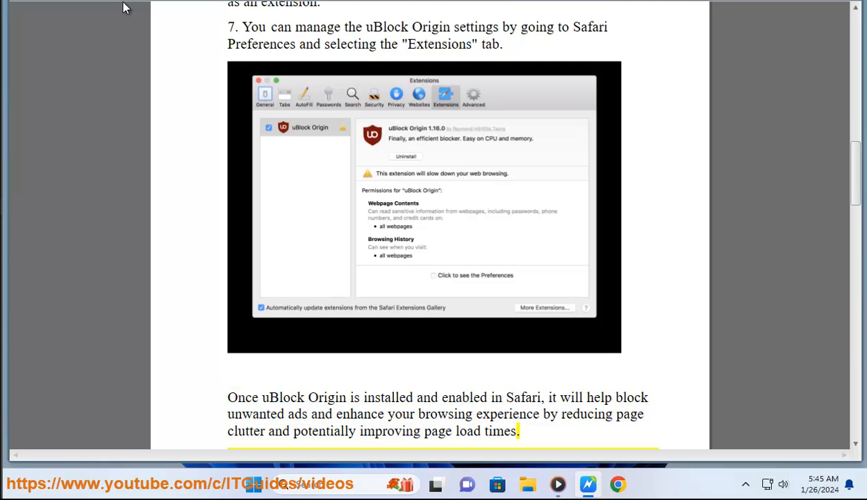
scroll("down", 3)
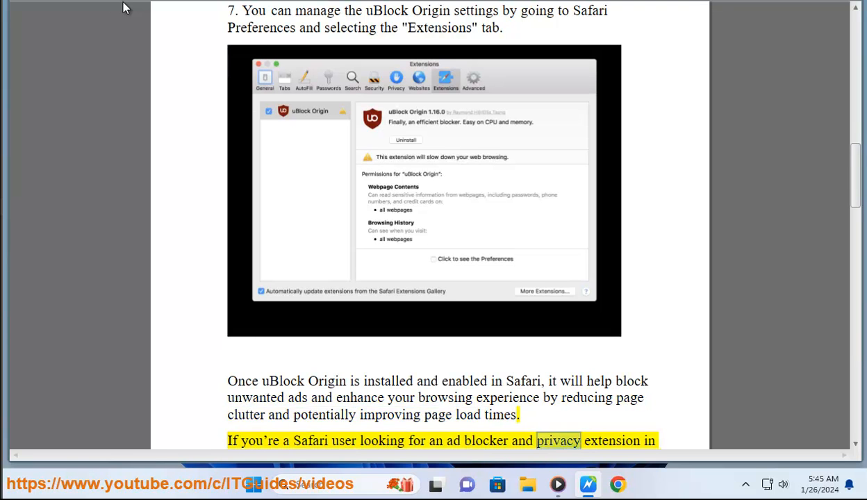
scroll("down", 3)
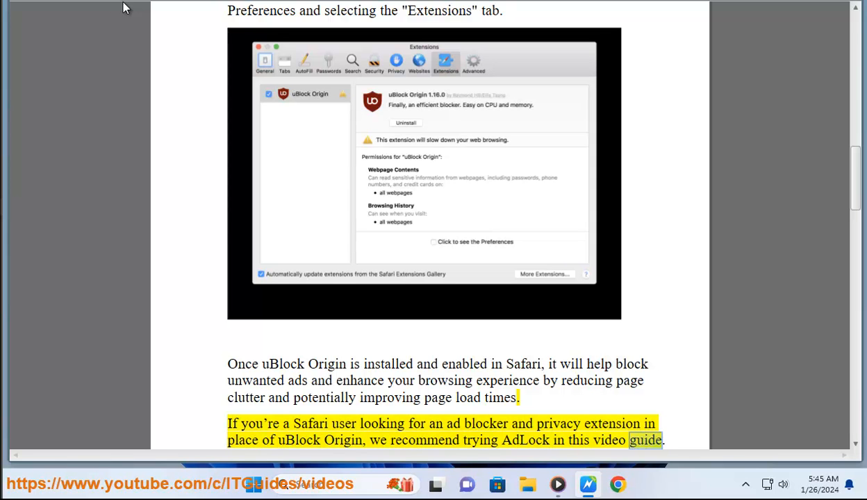
scroll("down", 3)
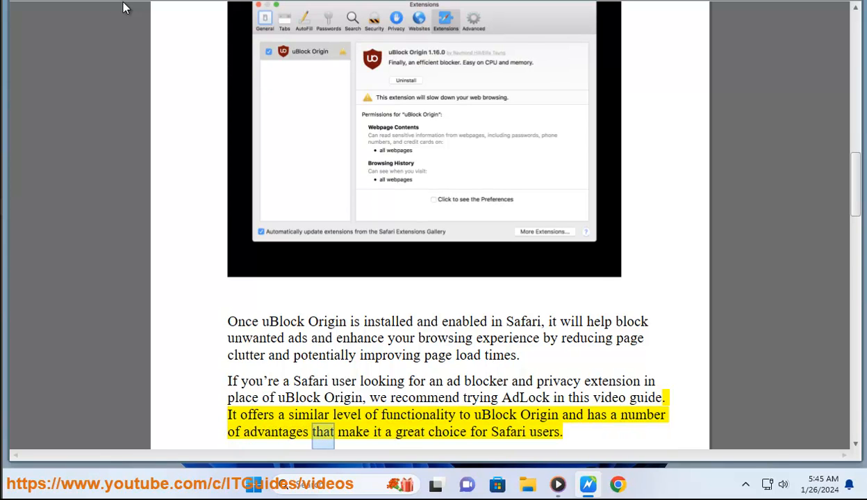
double_click(544, 432)
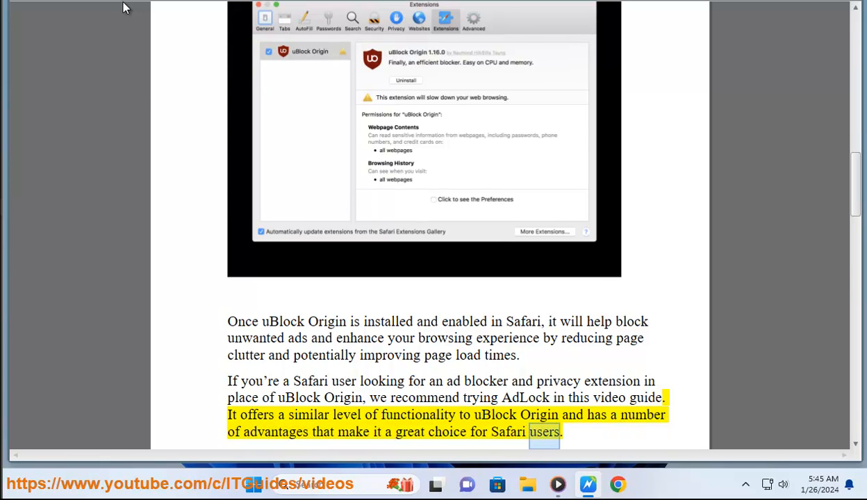
scroll("down", 3)
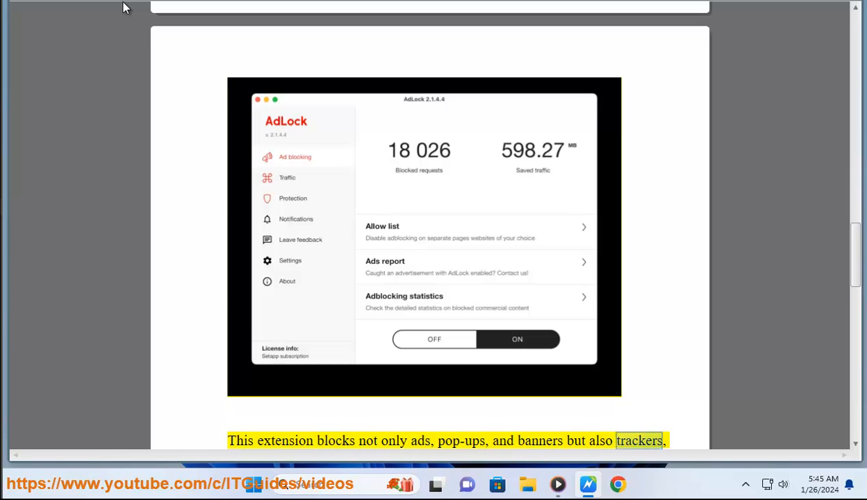
Scroll down as the AdLock tracker-blocking, personal-data paragraph is read aloud
scroll("down", 3)
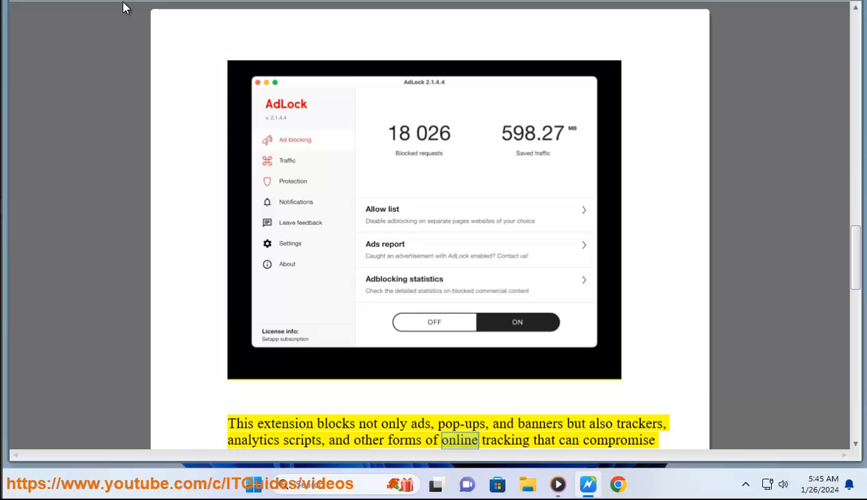
scroll("down", 3)
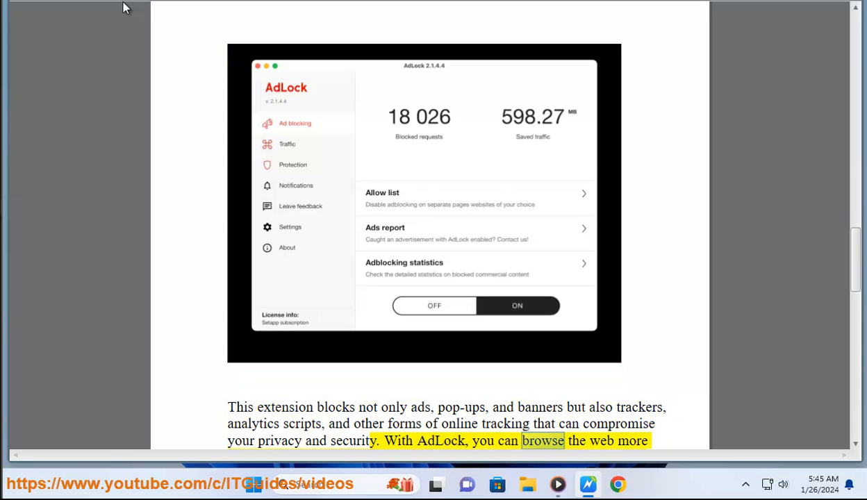
scroll("down", 3)
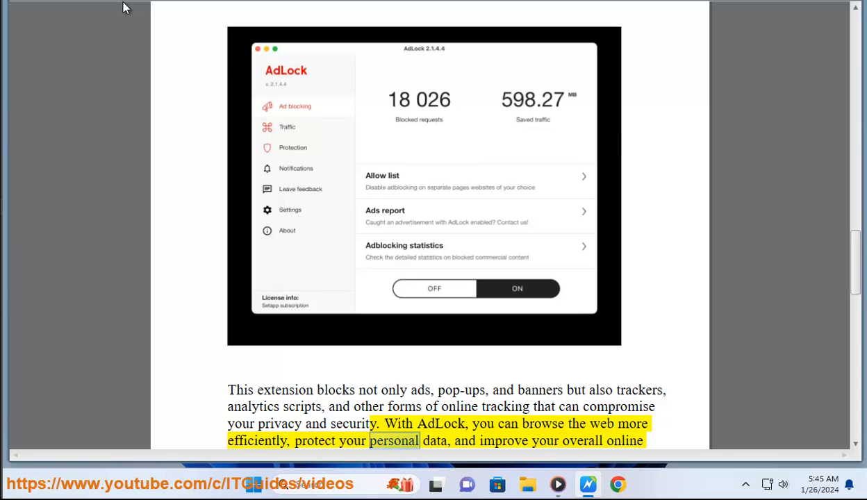
scroll("down", 3)
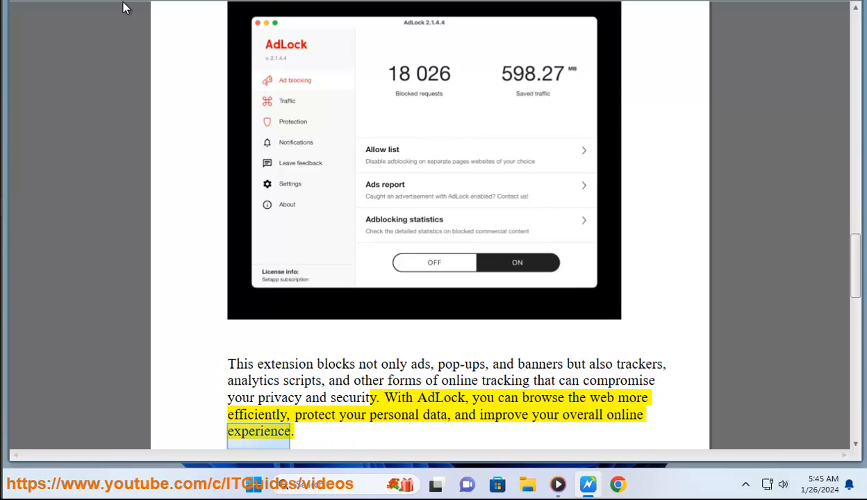
scroll("down", 3)
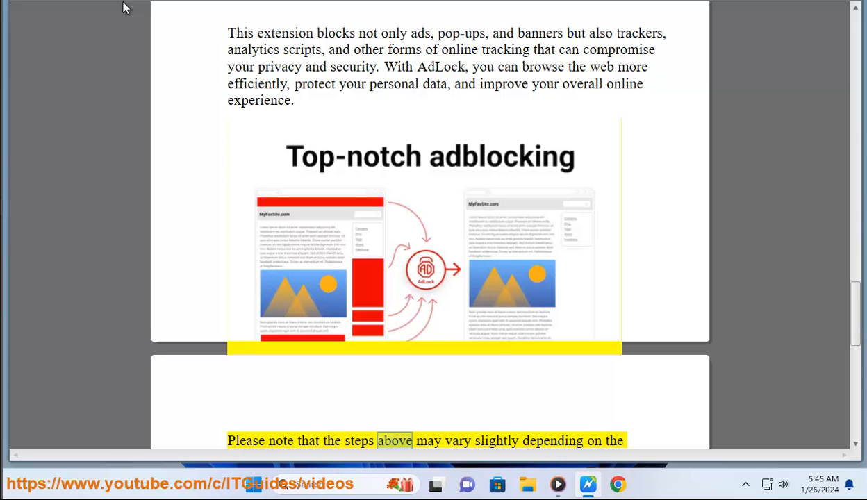
Scroll past the Top-notch adblocking image as the final note on Safari versions is read
scroll("down", 3)
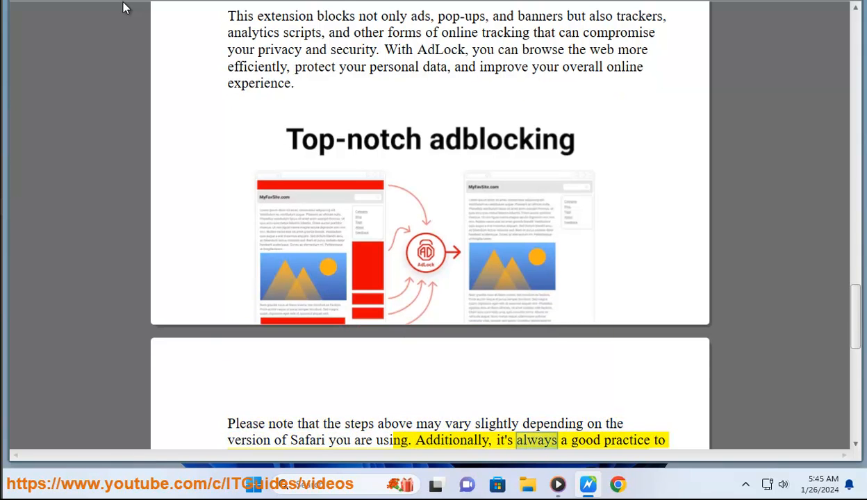
scroll("down", 3)
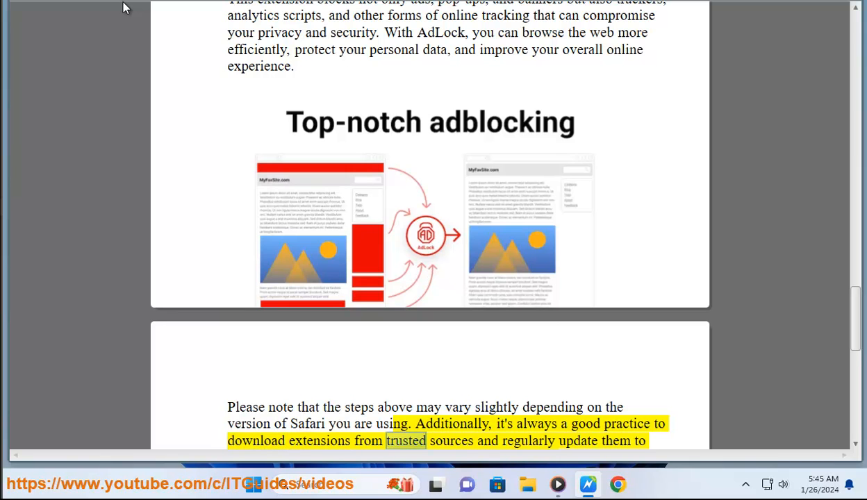
scroll("down", 3)
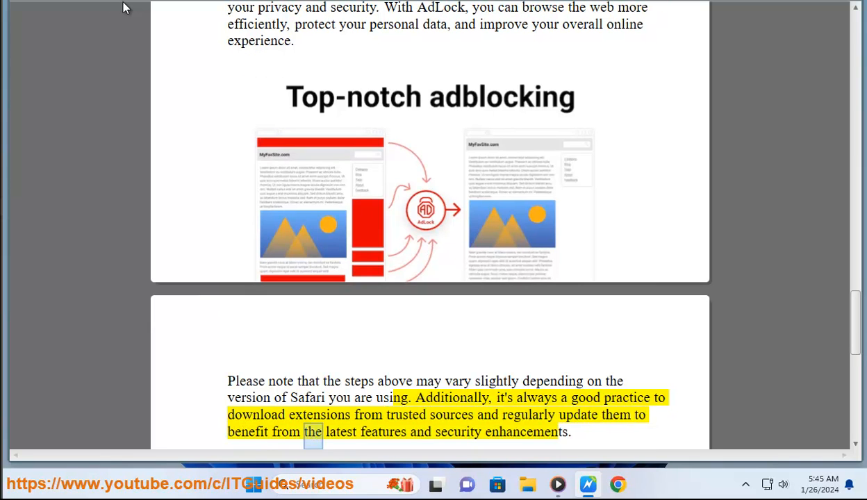
double_click(526, 432)
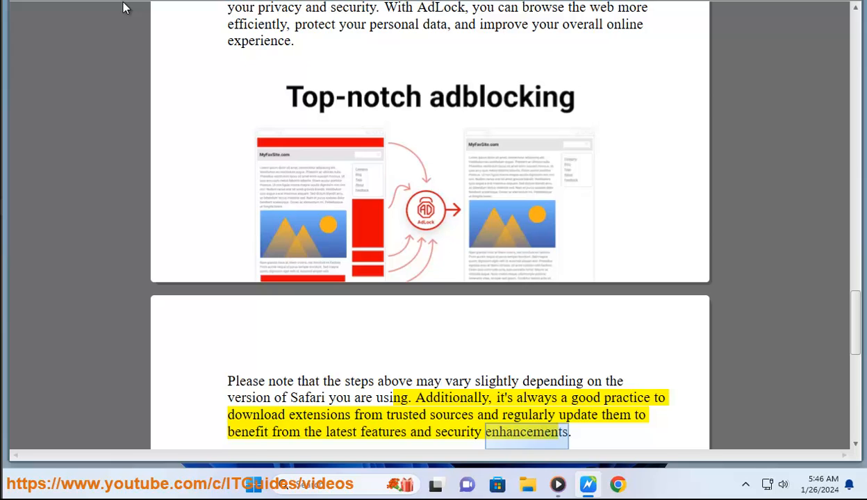